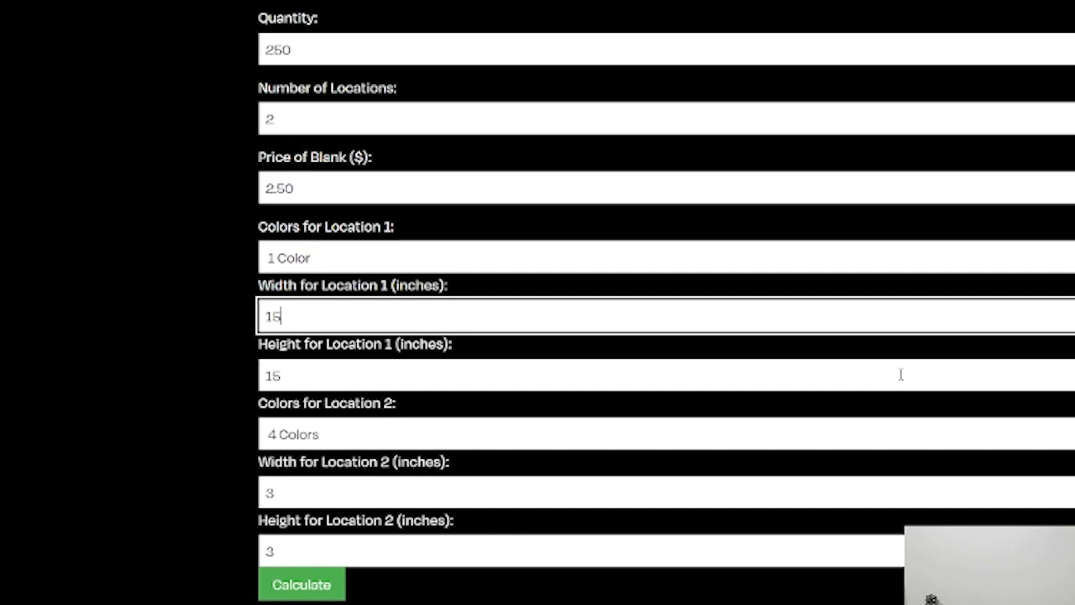
mouse_move(434, 163)
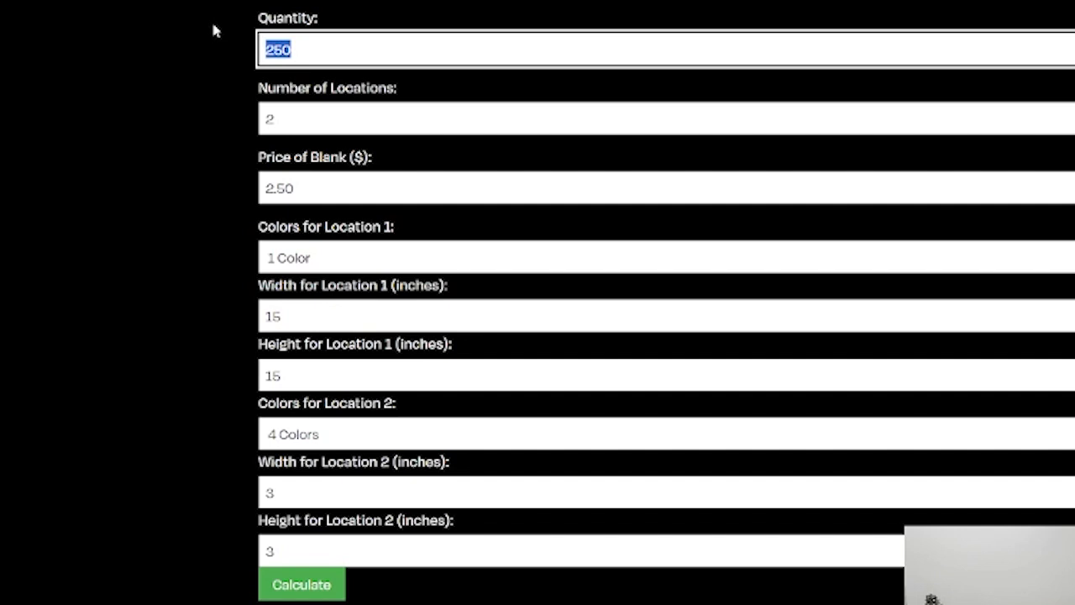
Keep one colour for location 1 and choose Full Color for location 2.
left_click(663, 118)
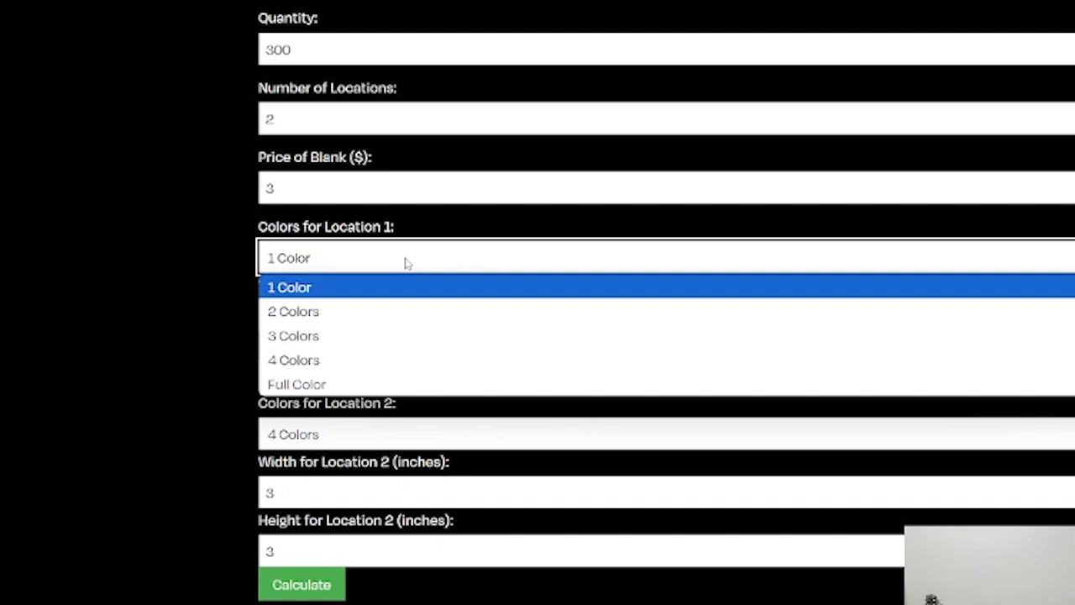
mouse_move(413, 268)
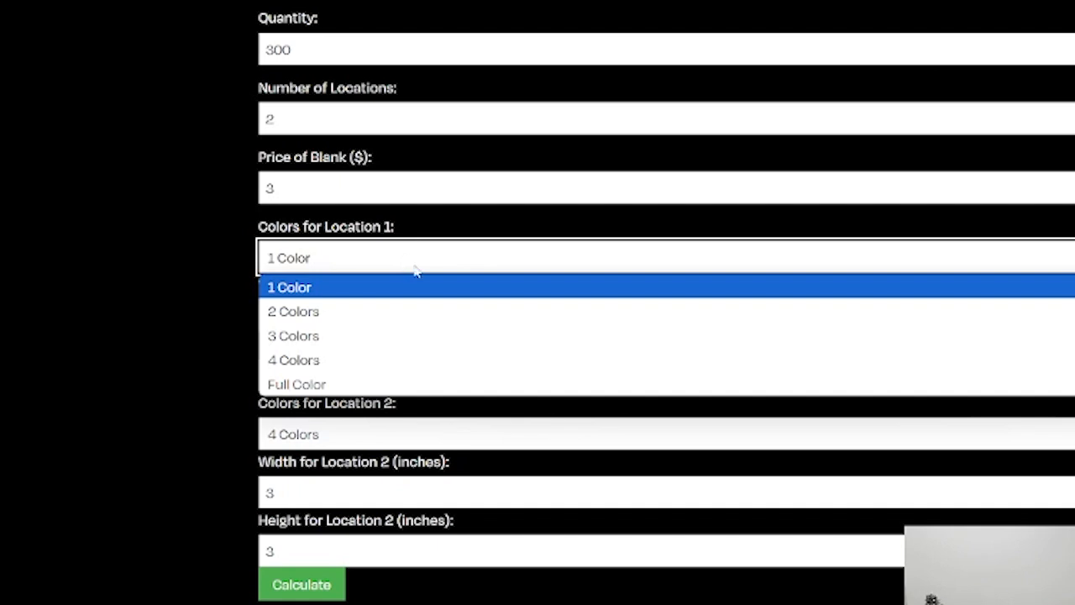
left_click(289, 285)
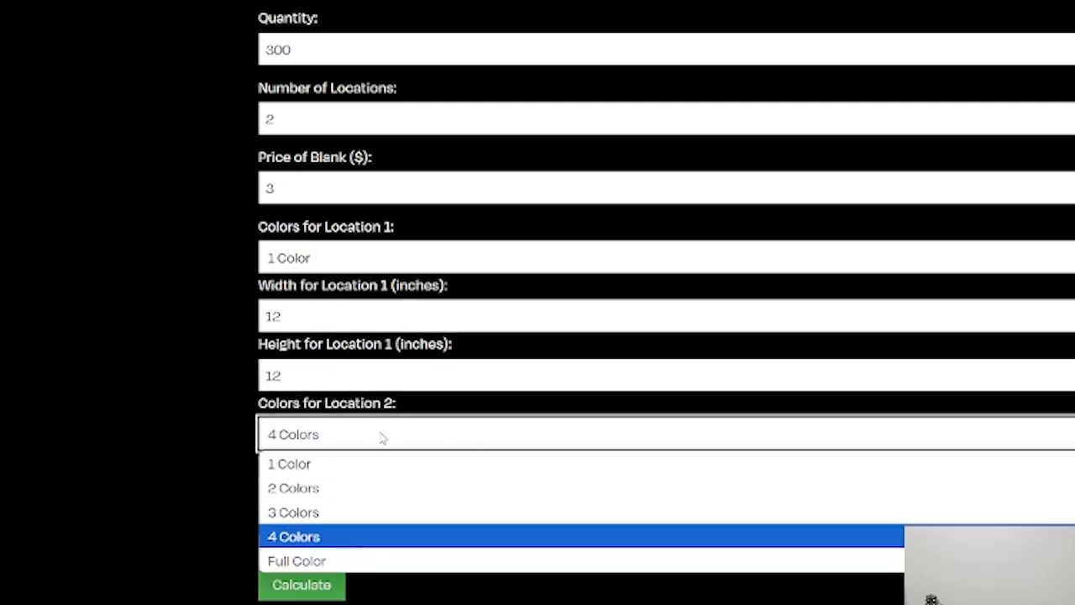
left_click(295, 561)
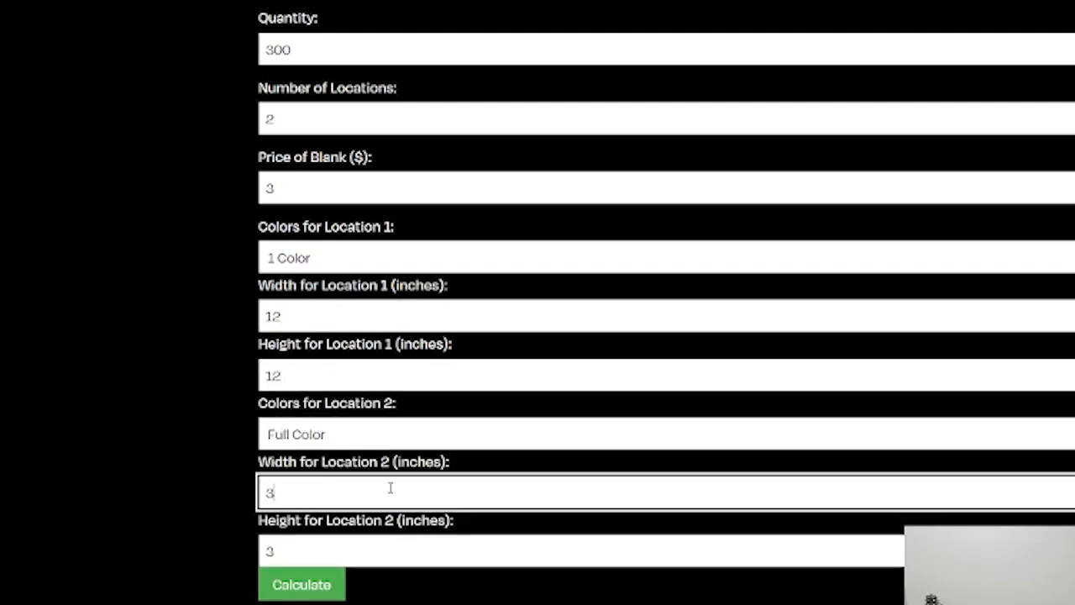
left_click(588, 551)
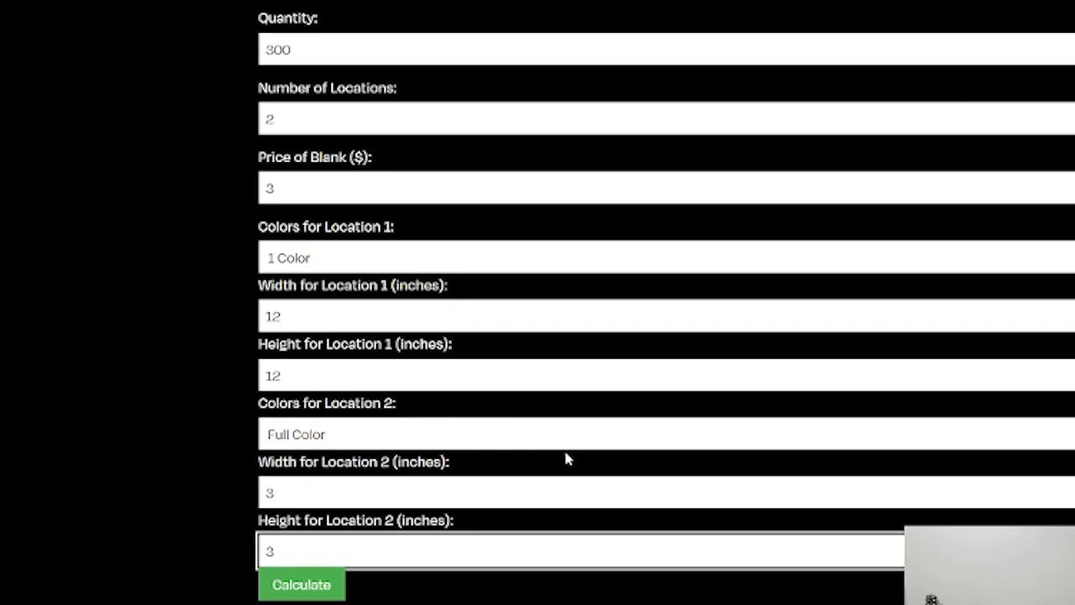
Calculate the order and highlight the $1.86 DTF price for location 2.
left_click(301, 585)
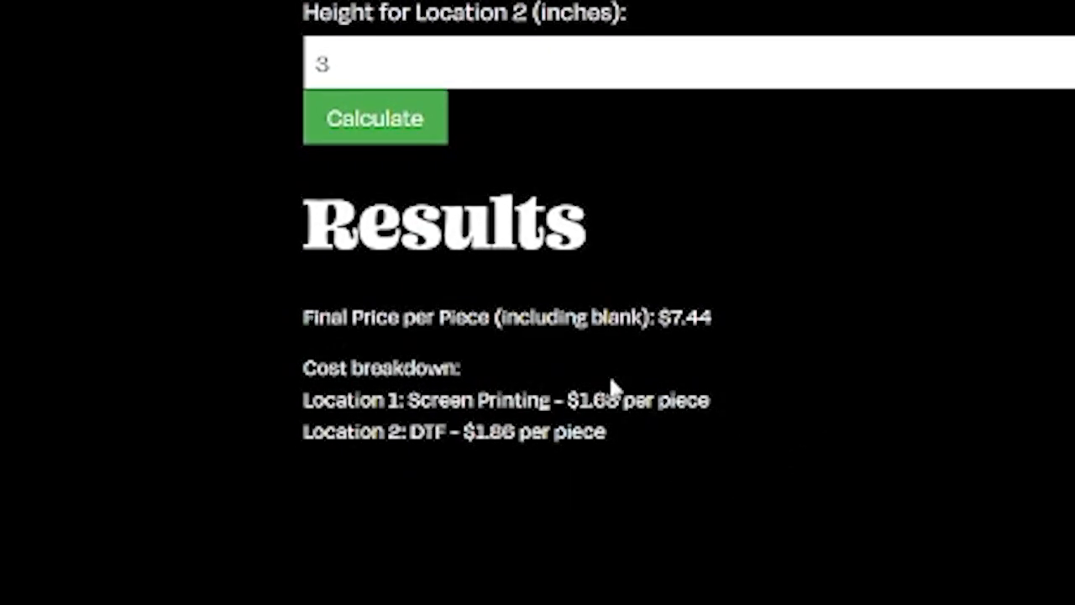
mouse_move(625, 444)
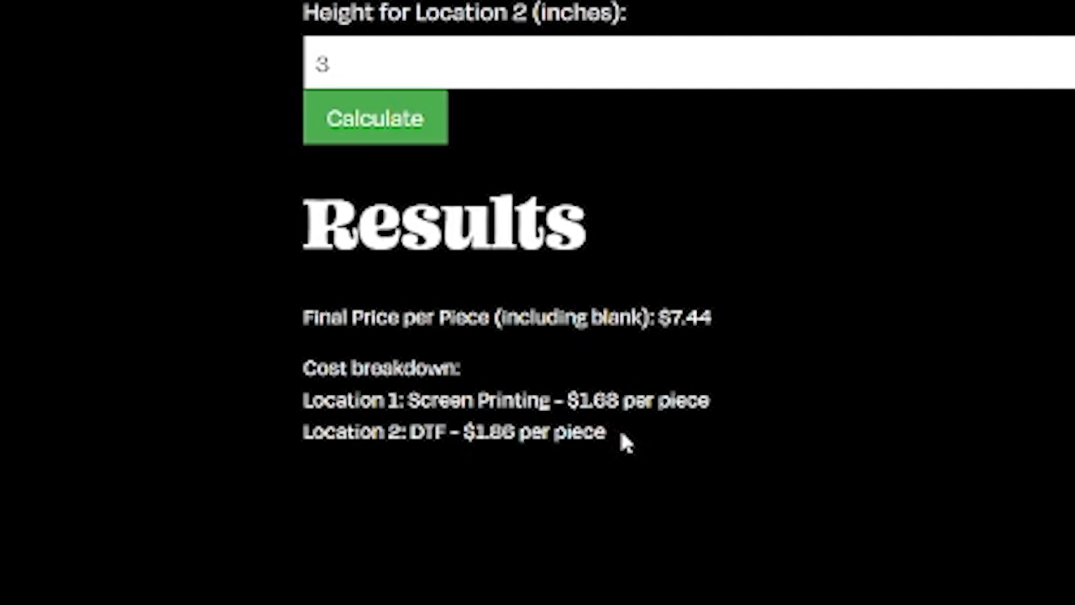
left_click_drag(457, 430, 605, 430)
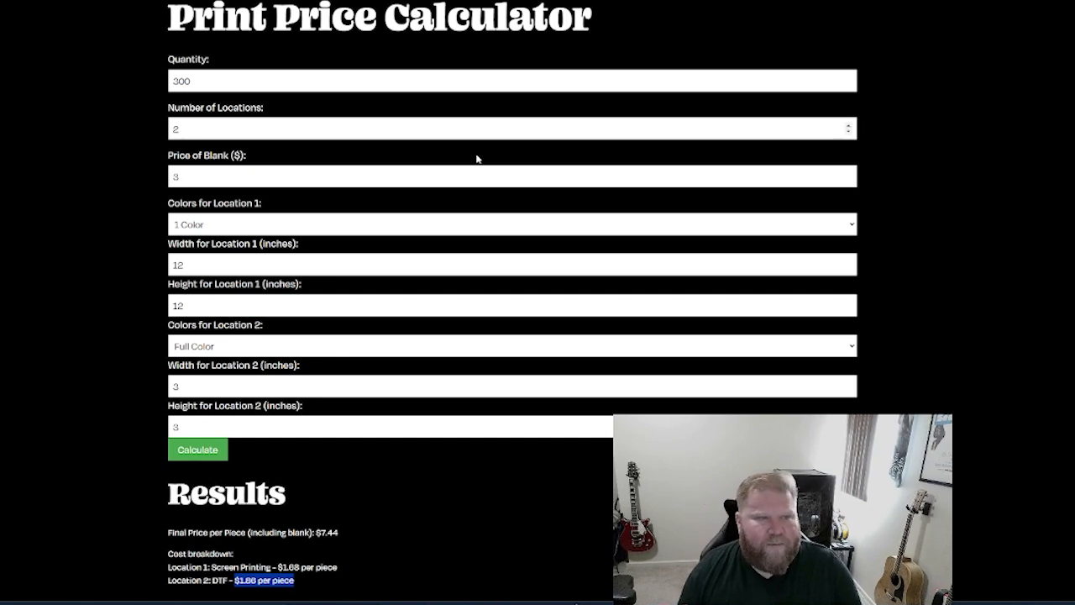
mouse_move(263, 212)
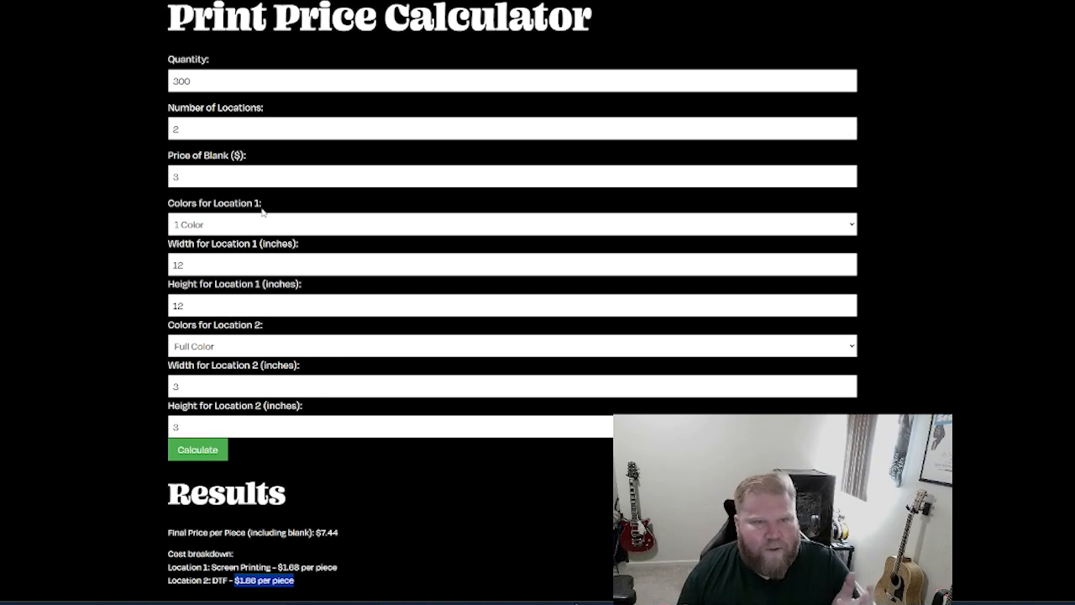
left_click(430, 176)
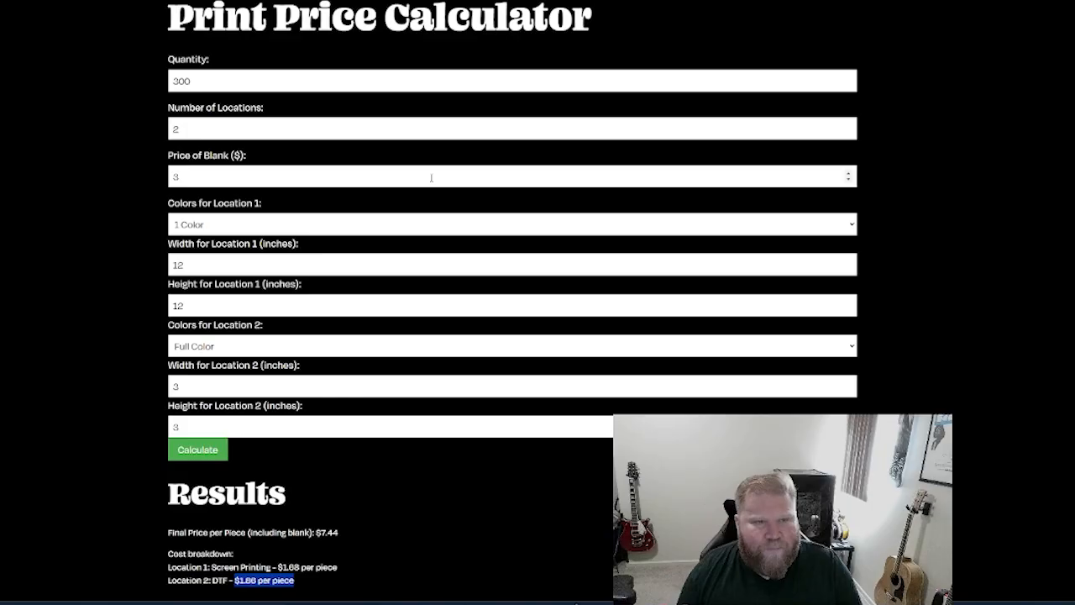